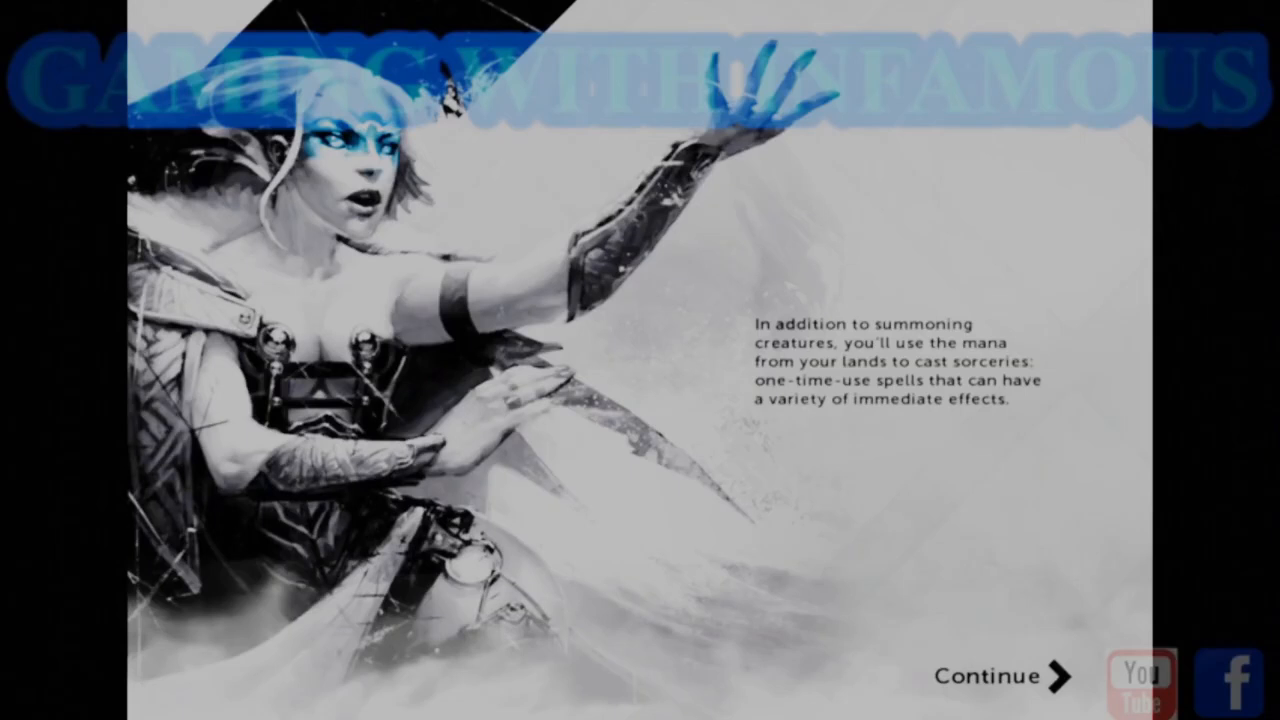
- Continue past the sorcery introduction to load the black-deck quest against Azure Mage
left_click(1000, 676)
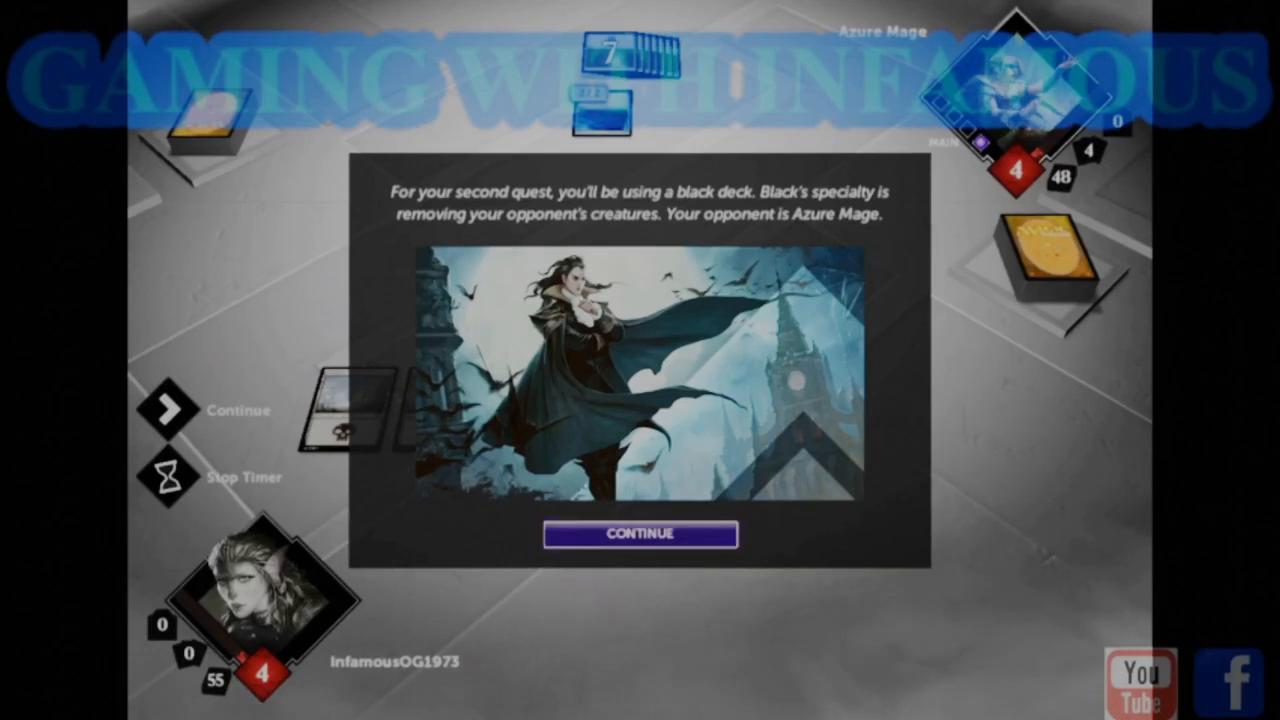
- Dismiss the quest briefing and game-in-progress message so Azure Mage's attack resolves and Assassinate is drawn
left_click(639, 533)
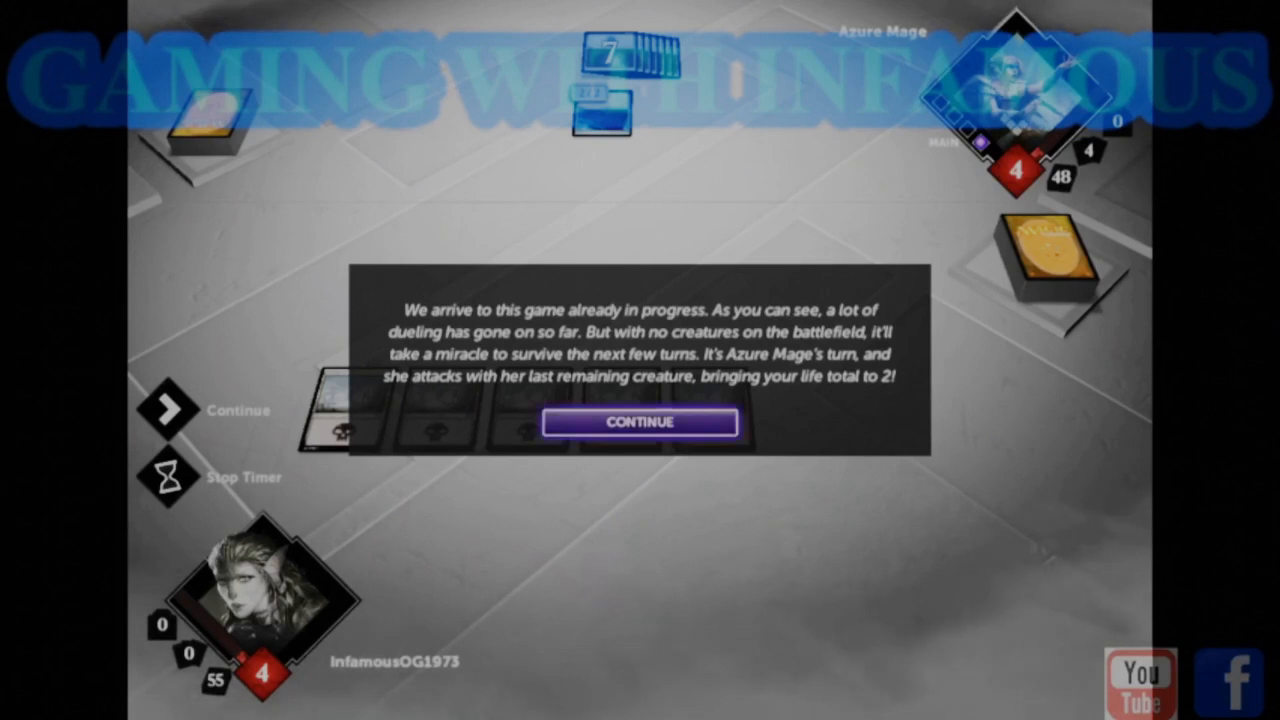
left_click(638, 421)
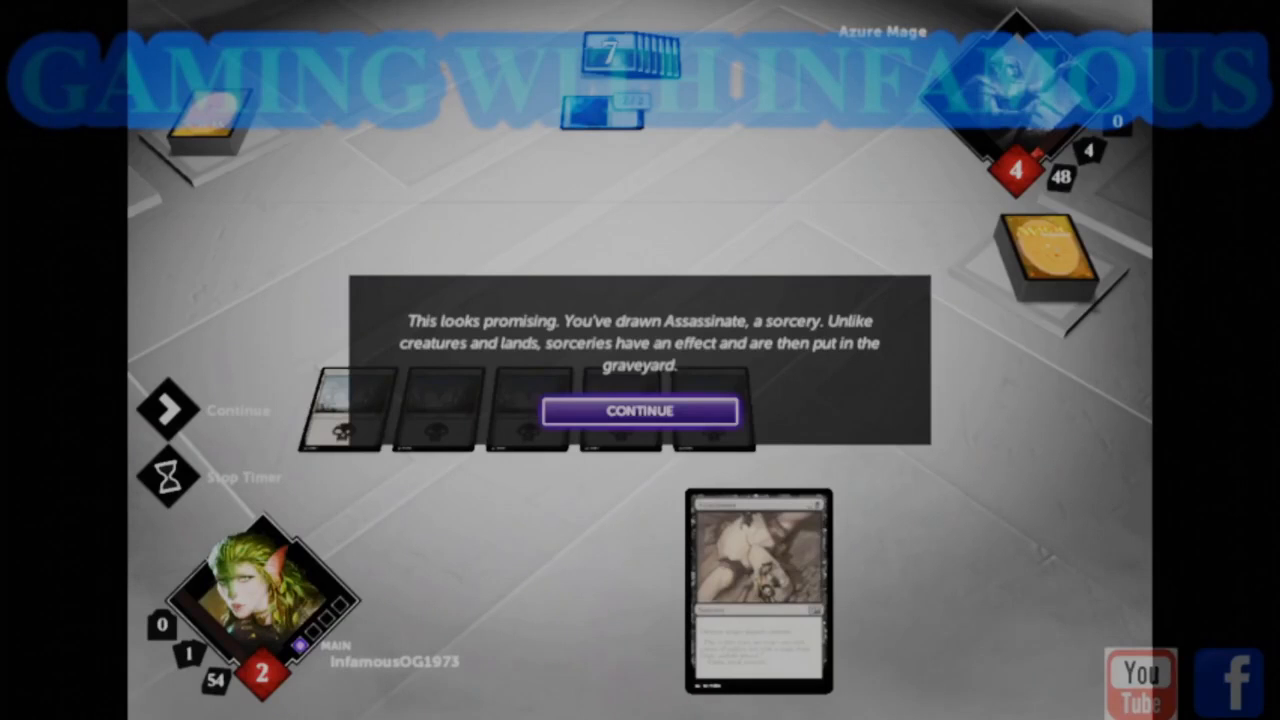
- Clear the two tutorial tips and cast Assassinate on Azure Mage's tapped creature
left_click(639, 410)
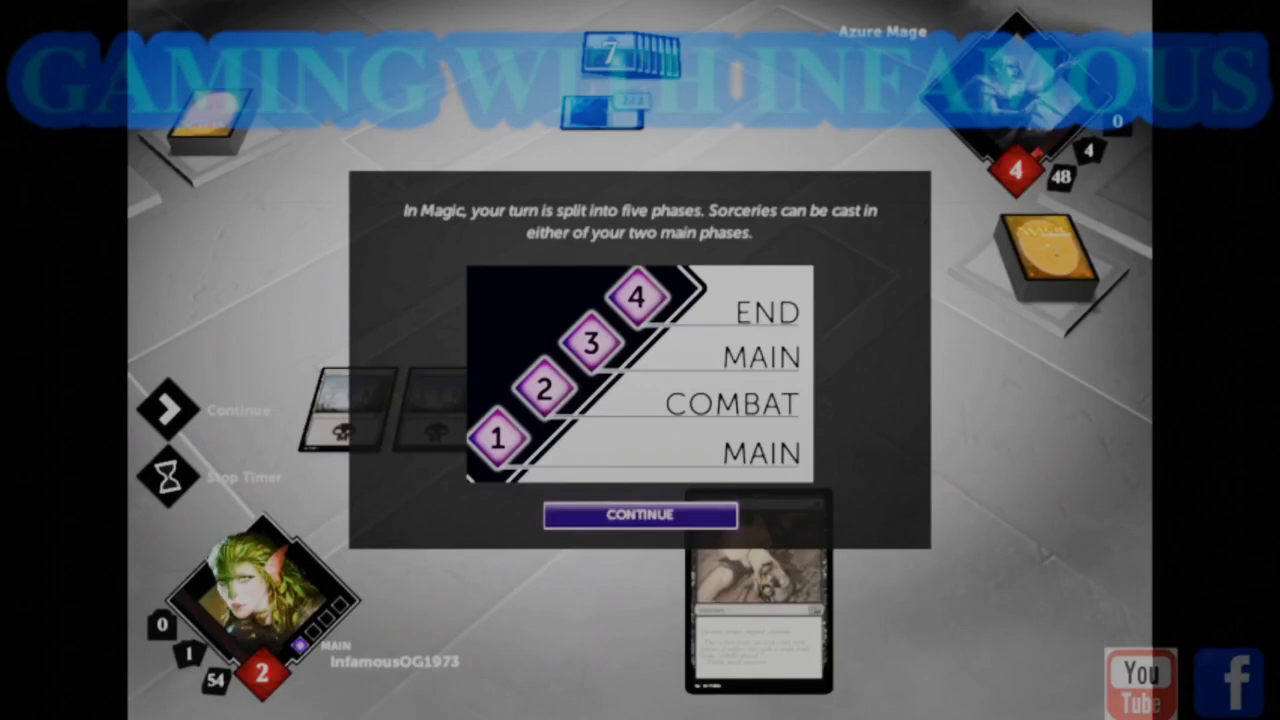
left_click(638, 515)
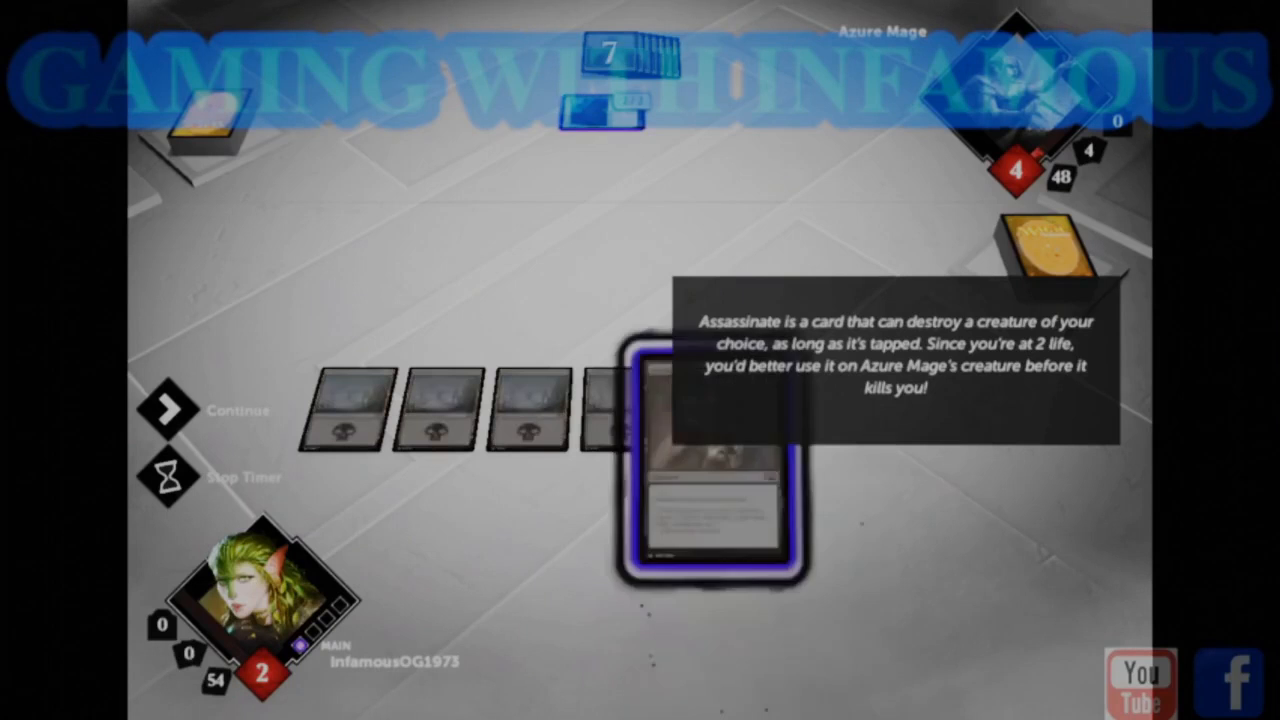
left_click(710, 460)
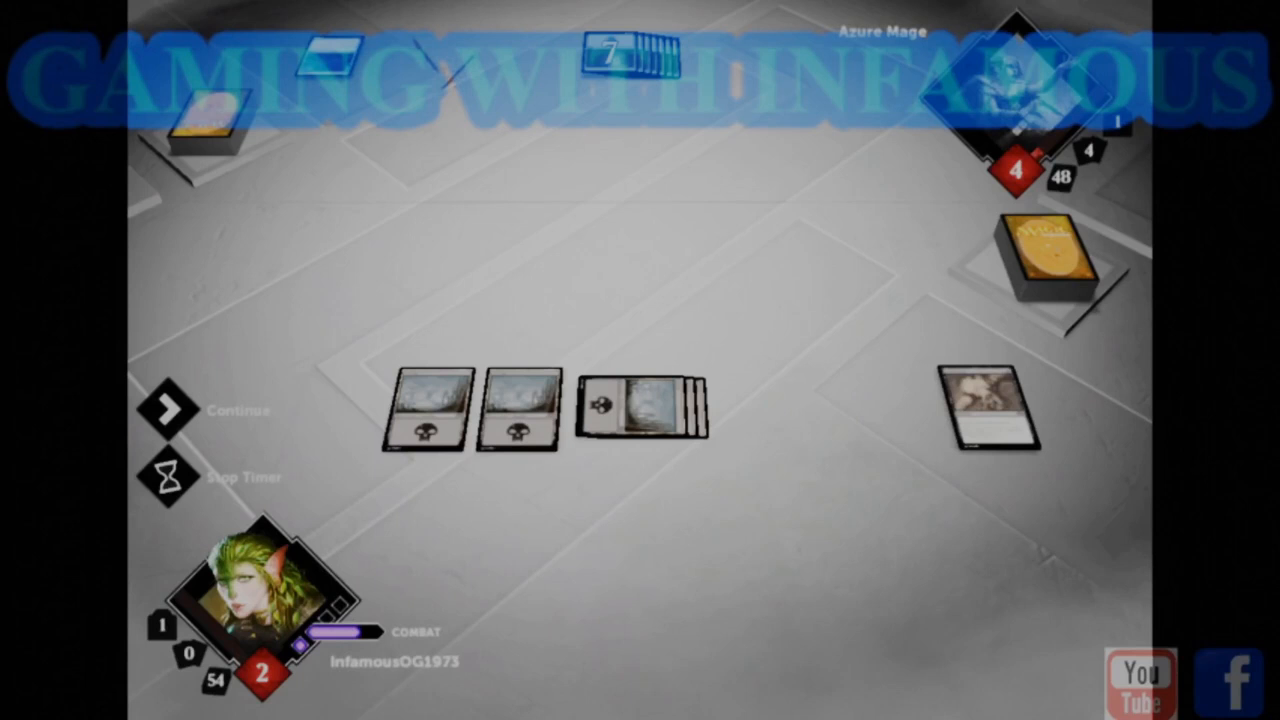
- Pass the turn to Azure Mage and acknowledge her Divination before Wind Drake arrives
left_click(168, 410)
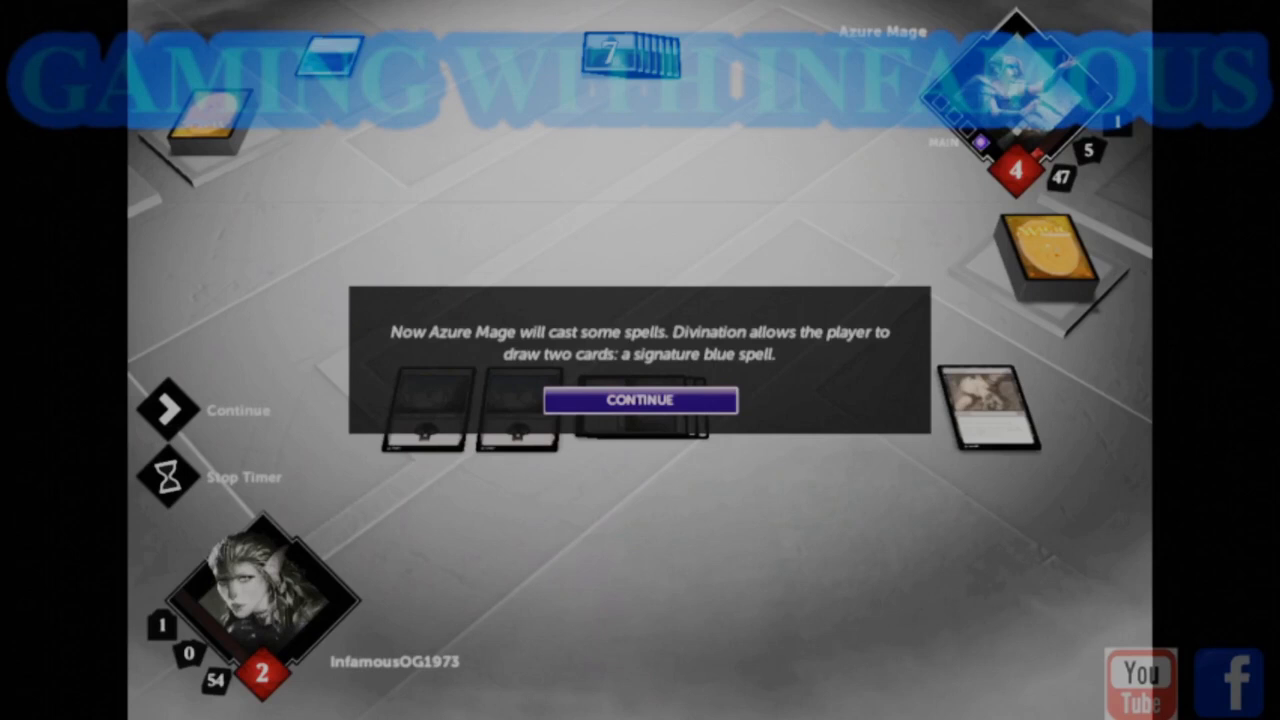
left_click(637, 399)
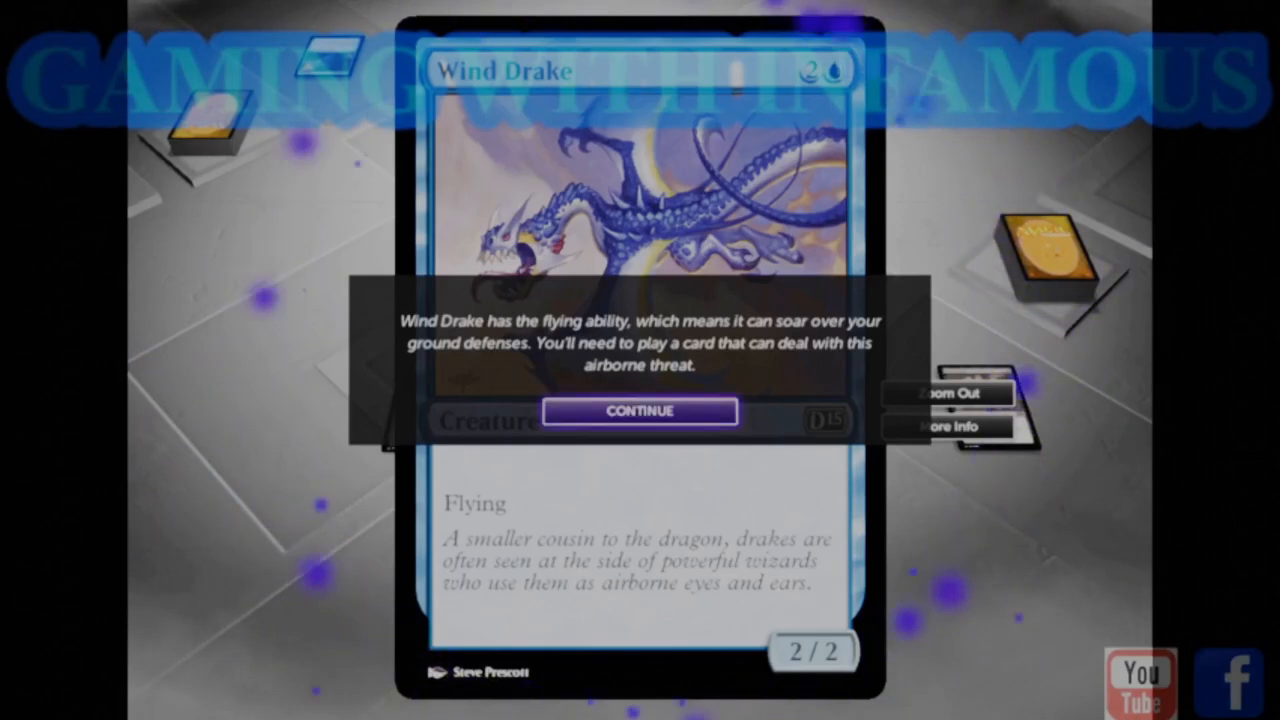
- Dismiss the Wind Drake flying warning, its enlarged card, and the no-Assassinate warning
left_click(639, 411)
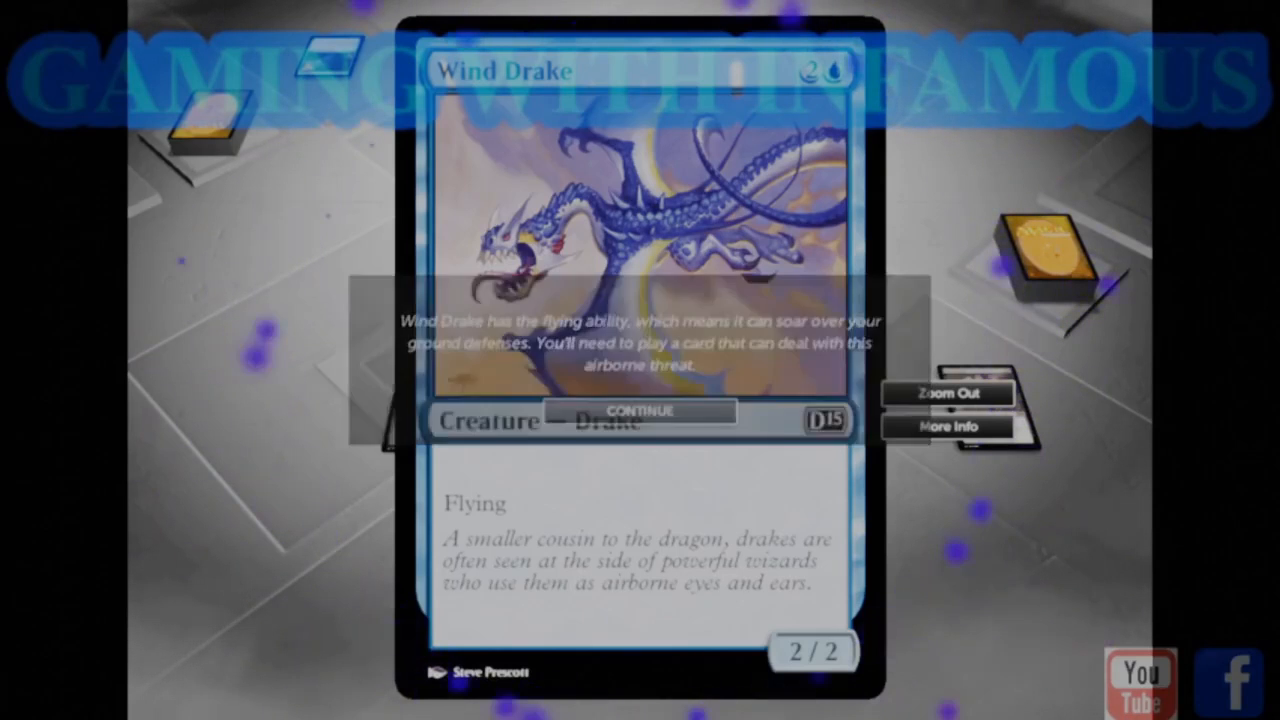
left_click(639, 411)
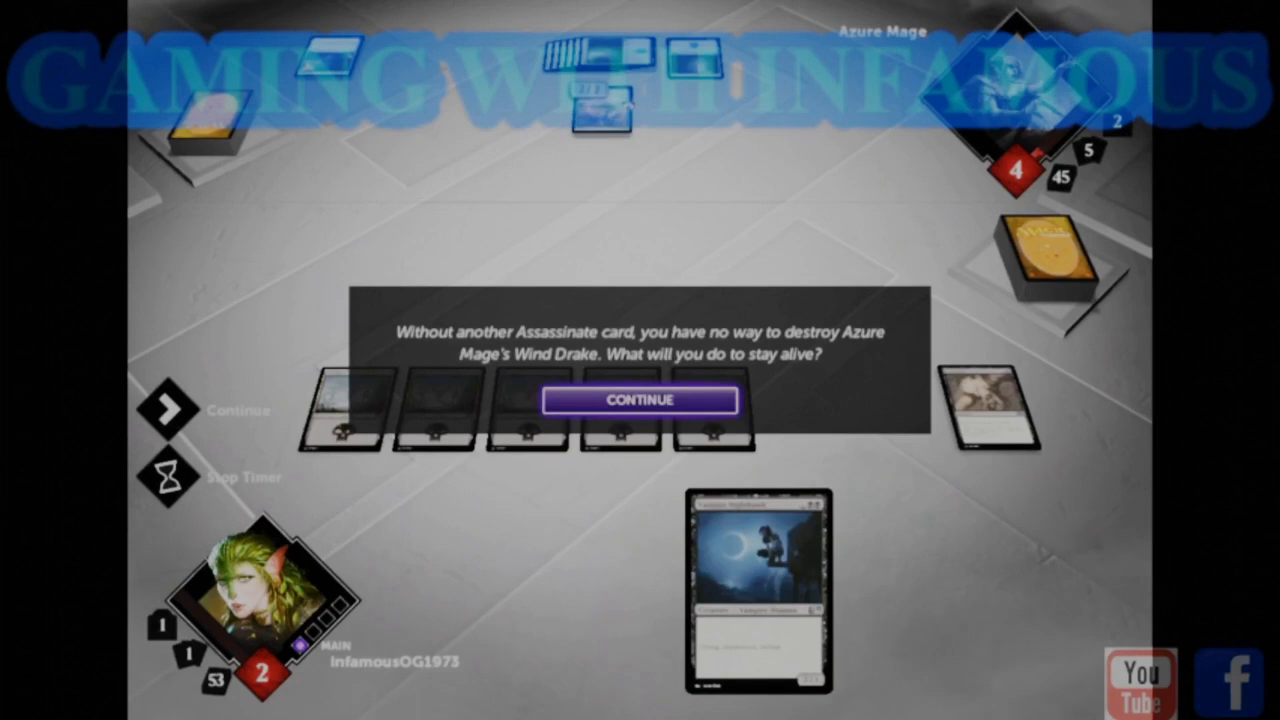
left_click(637, 399)
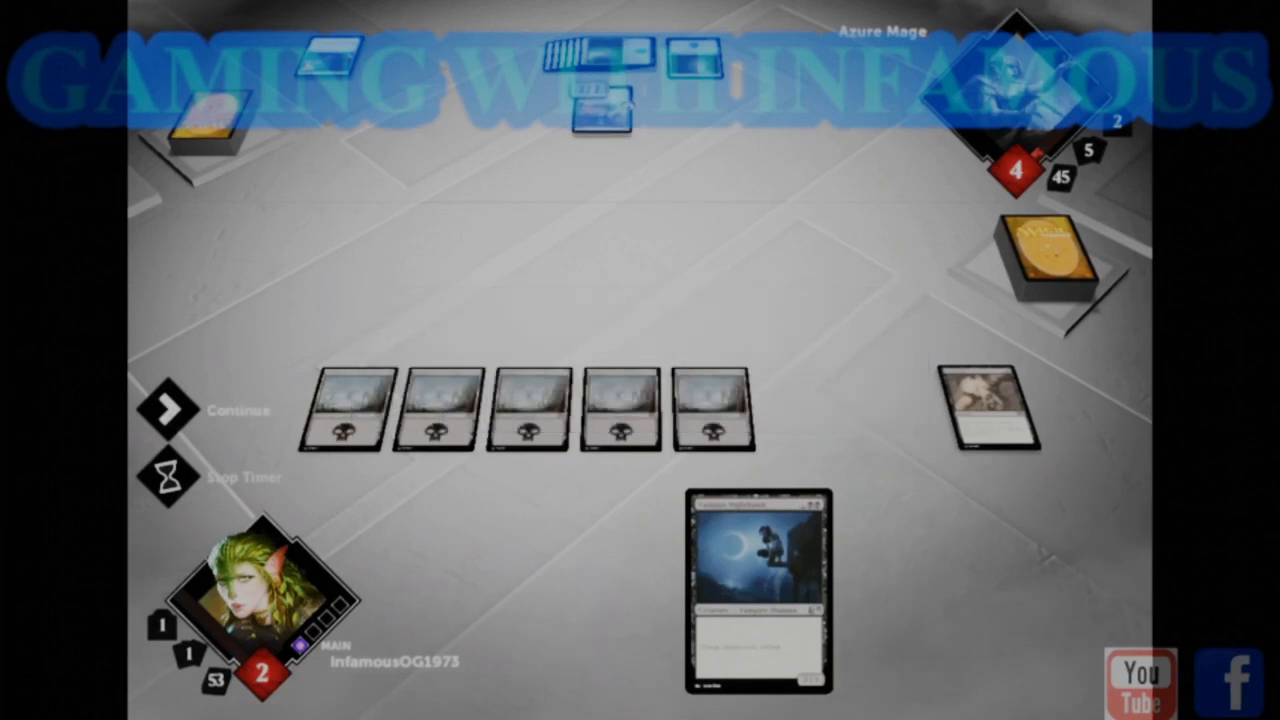
- Cast the newly drawn Vampire Nighthawk and acknowledge the Goliath Sphinx deathtouch warning
left_click(755, 595)
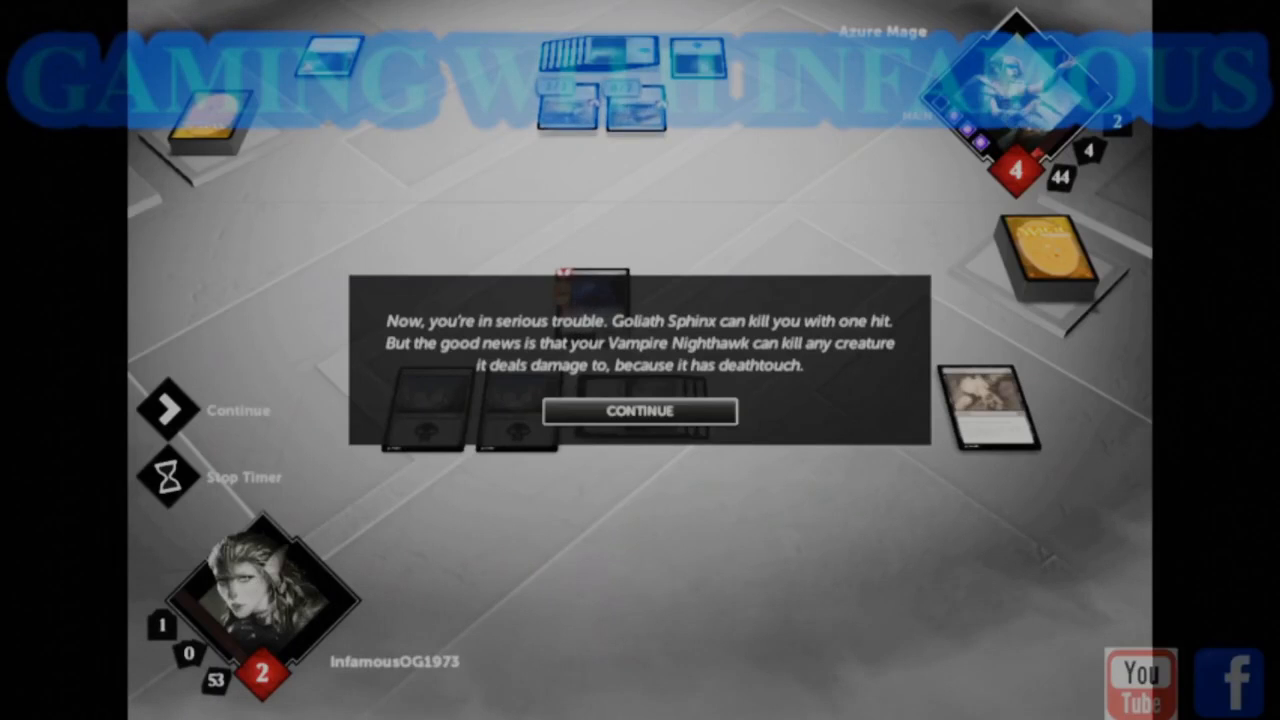
mouse_move(639, 411)
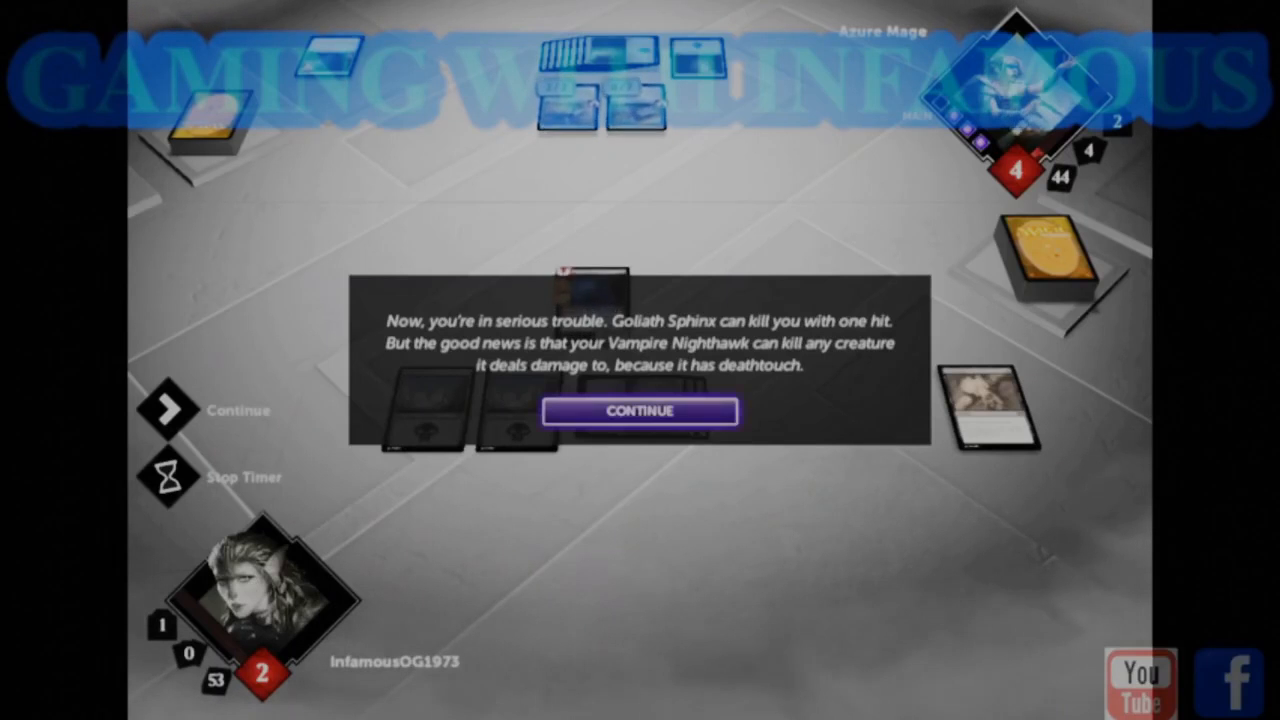
left_click(639, 411)
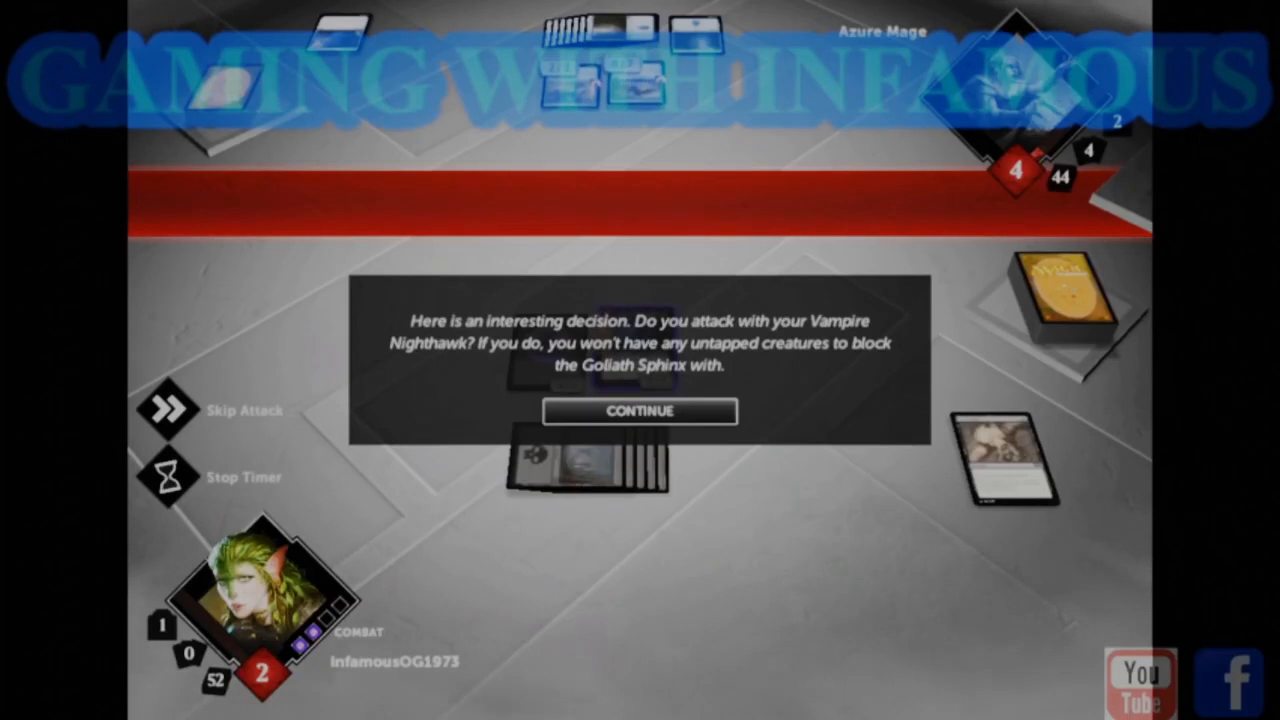
- Skip attacking with Vampire Nighthawk so Azure Mage attacks with Goliath Sphinx
left_click(639, 411)
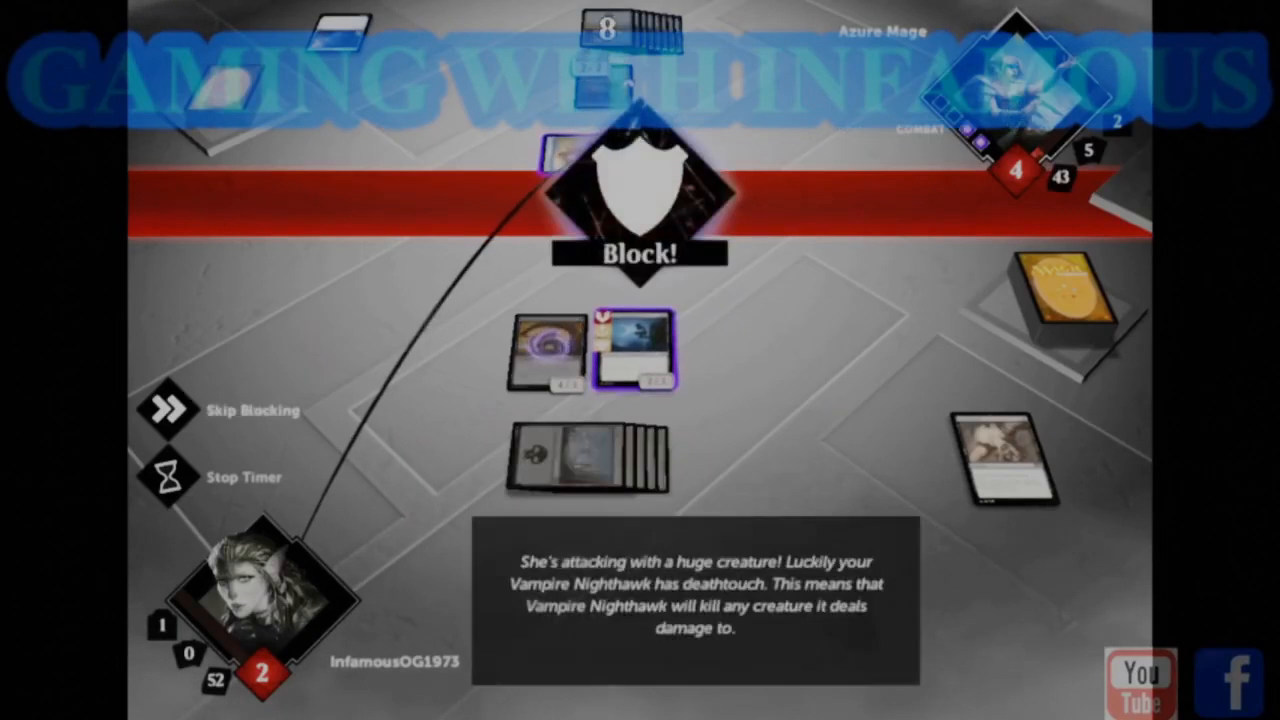
- Assign Vampire Nighthawk as blocker against Goliath Sphinx and confirm the block
left_click(633, 350)
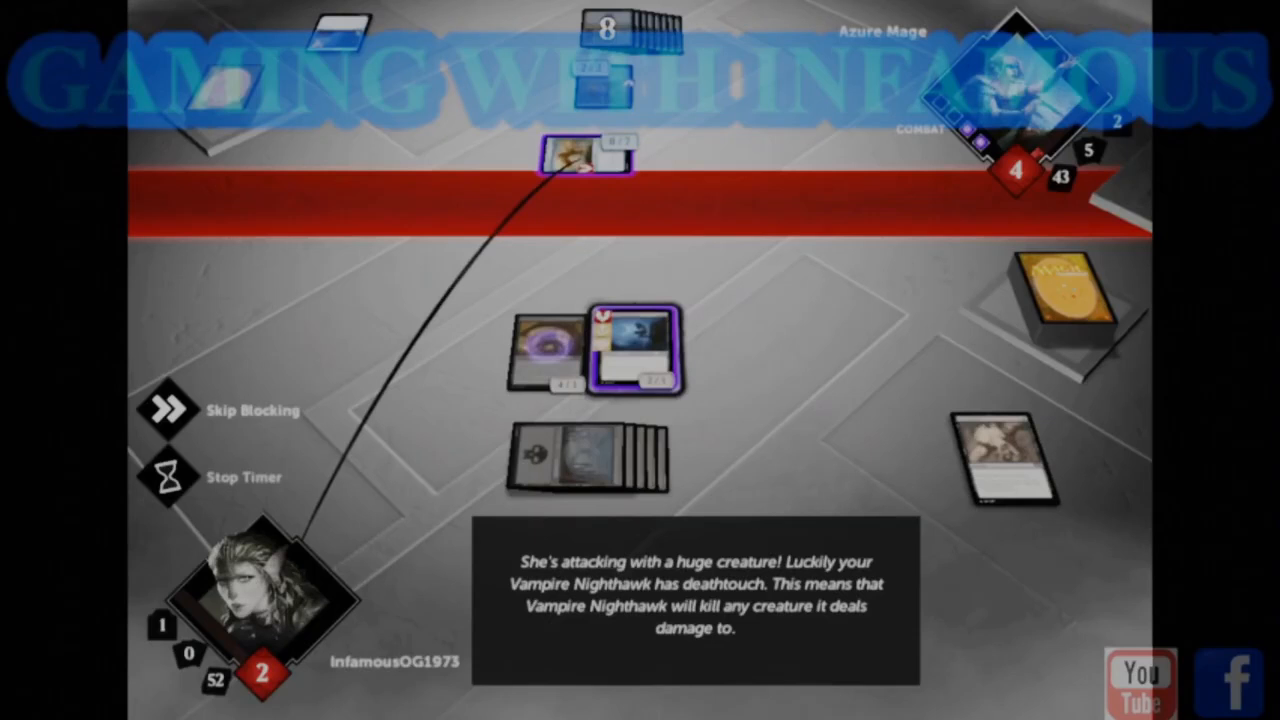
mouse_move(640, 350)
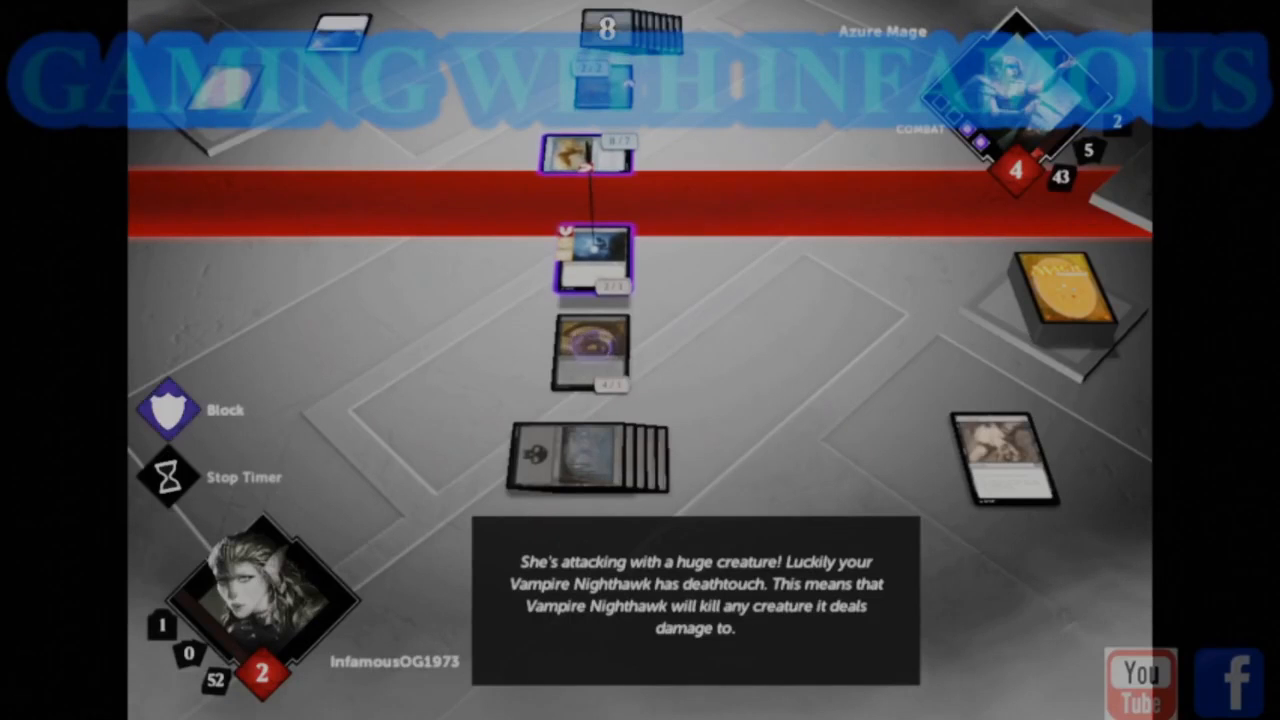
left_click(167, 409)
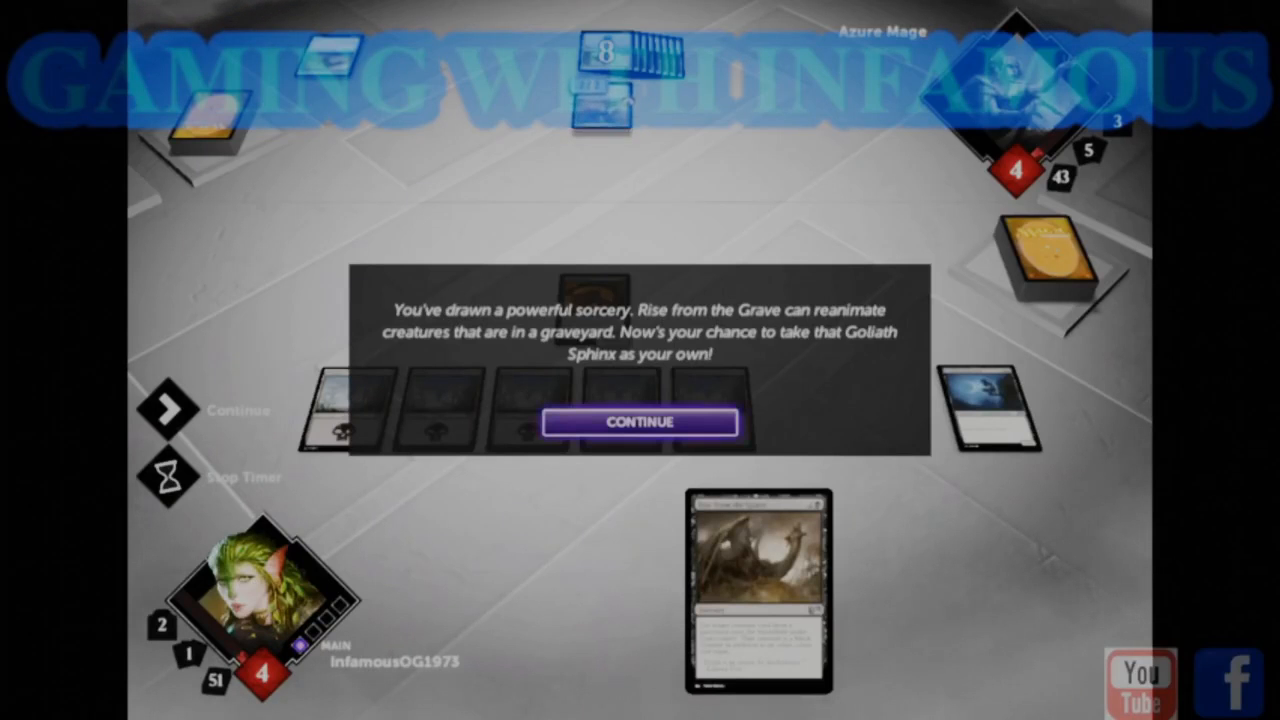
- Acknowledge the tip and reanimate Goliath Sphinx with Rise from the Grave under your control
left_click(639, 421)
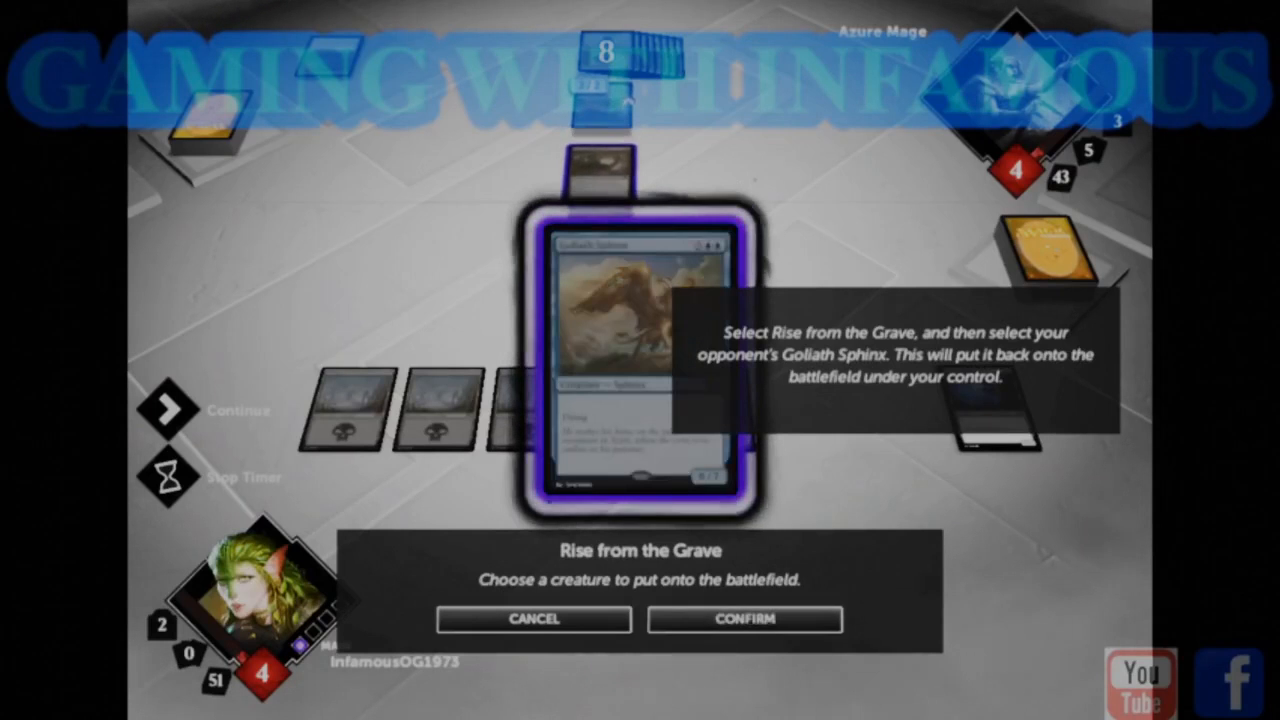
left_click(744, 619)
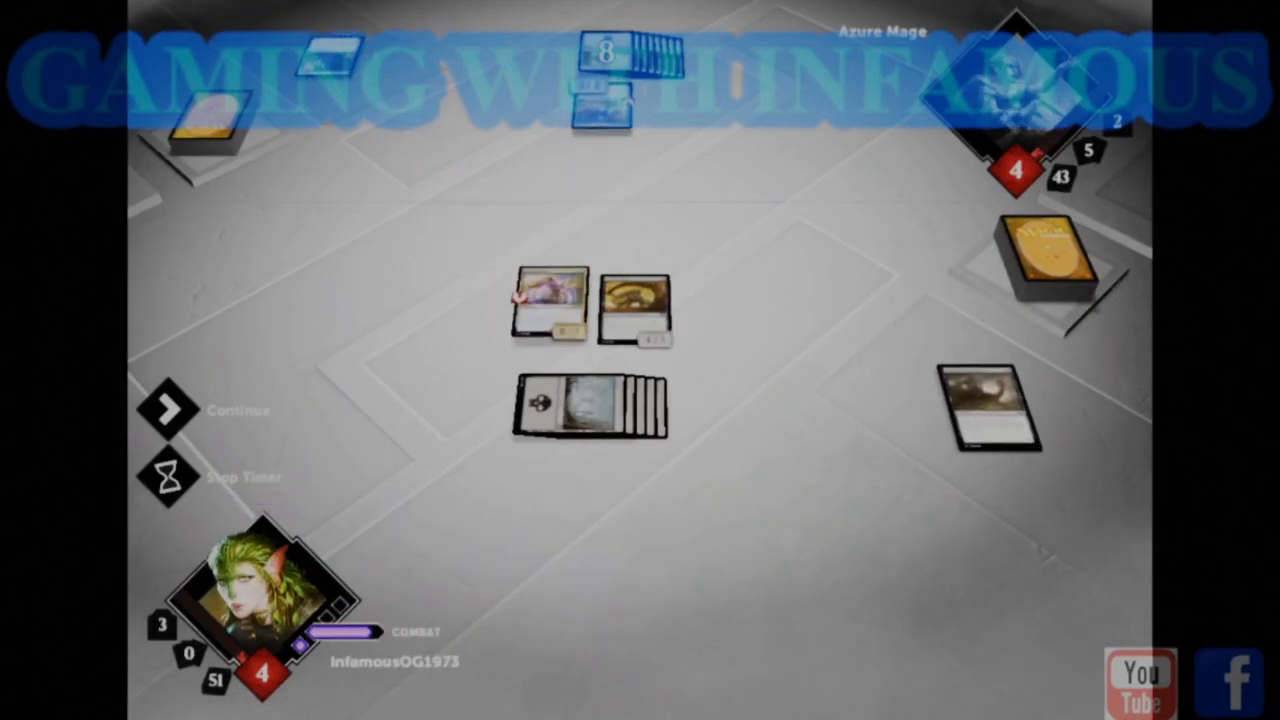
- Enter combat, send Zombie Goliath at Azure Mage, confirm the attack and continue to the next turn
left_click(168, 410)
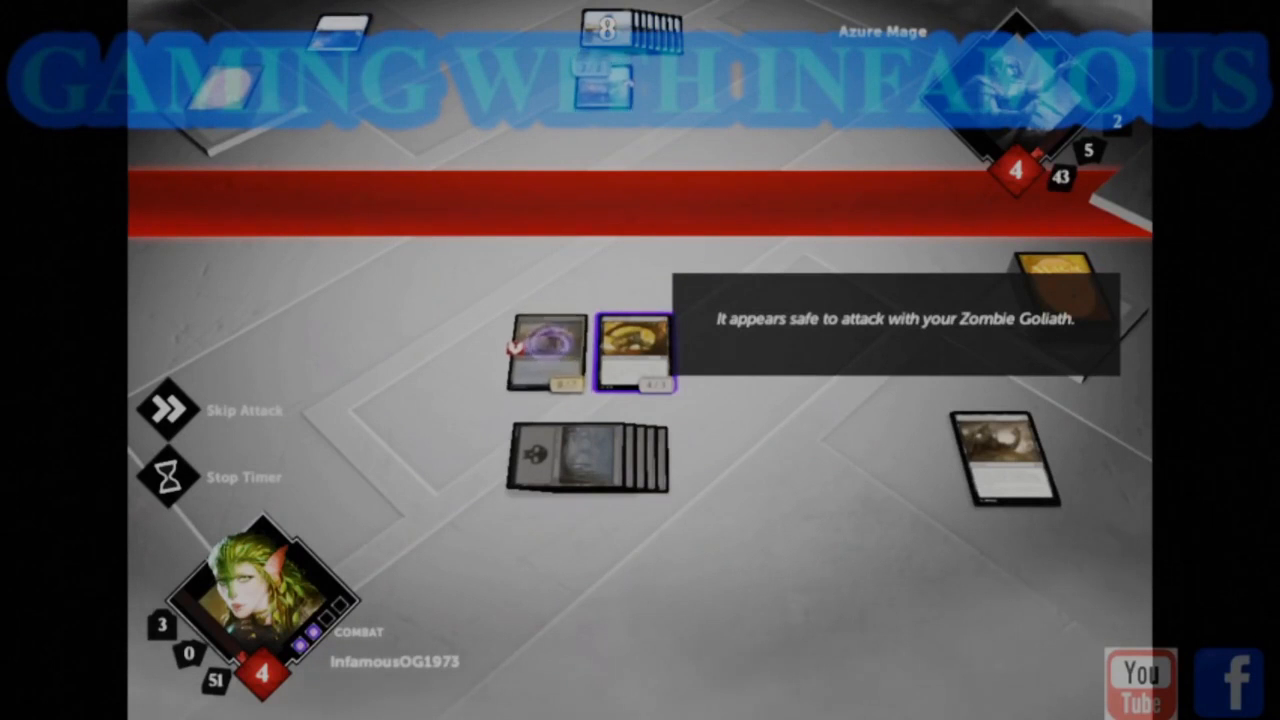
left_click_drag(635, 350, 605, 225)
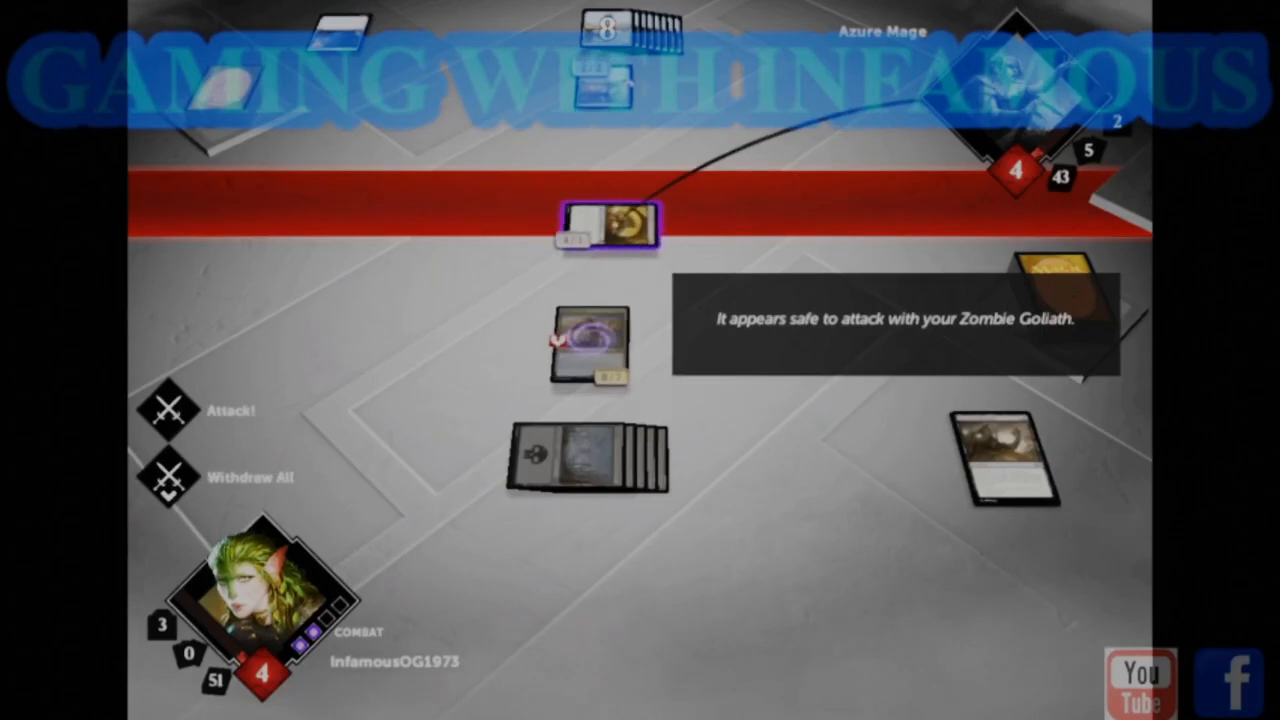
left_click(168, 410)
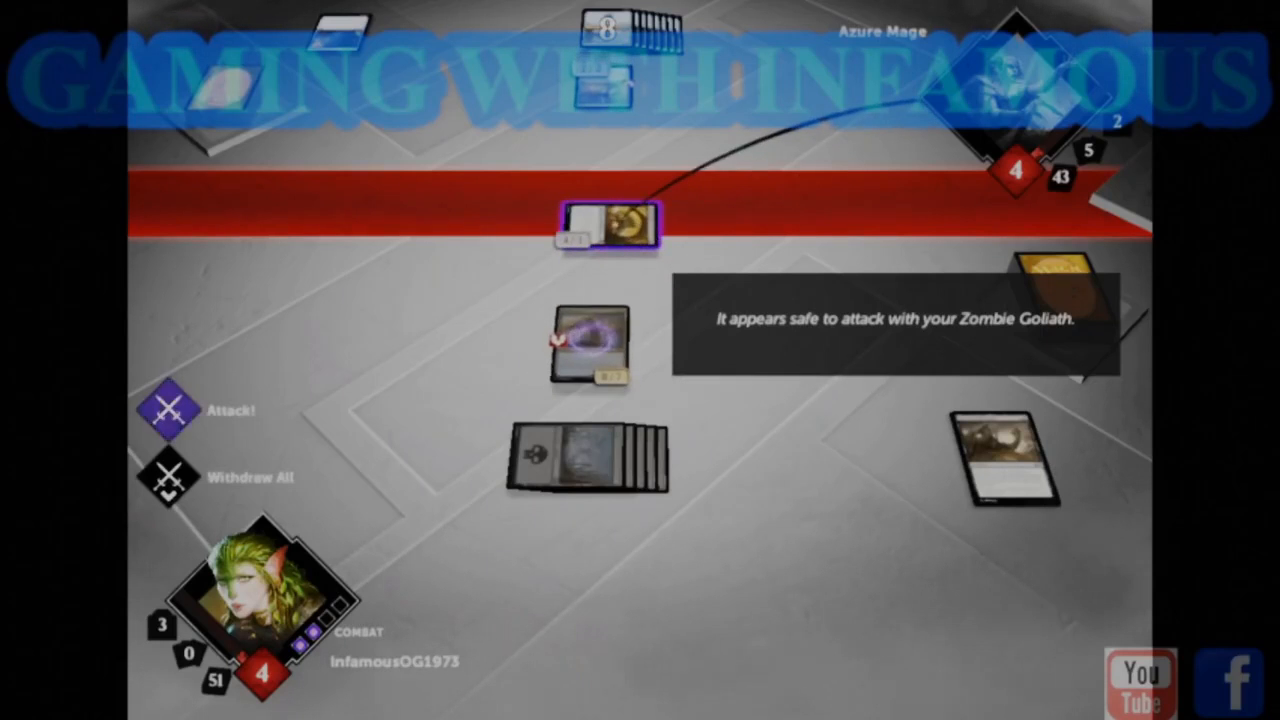
left_click(165, 410)
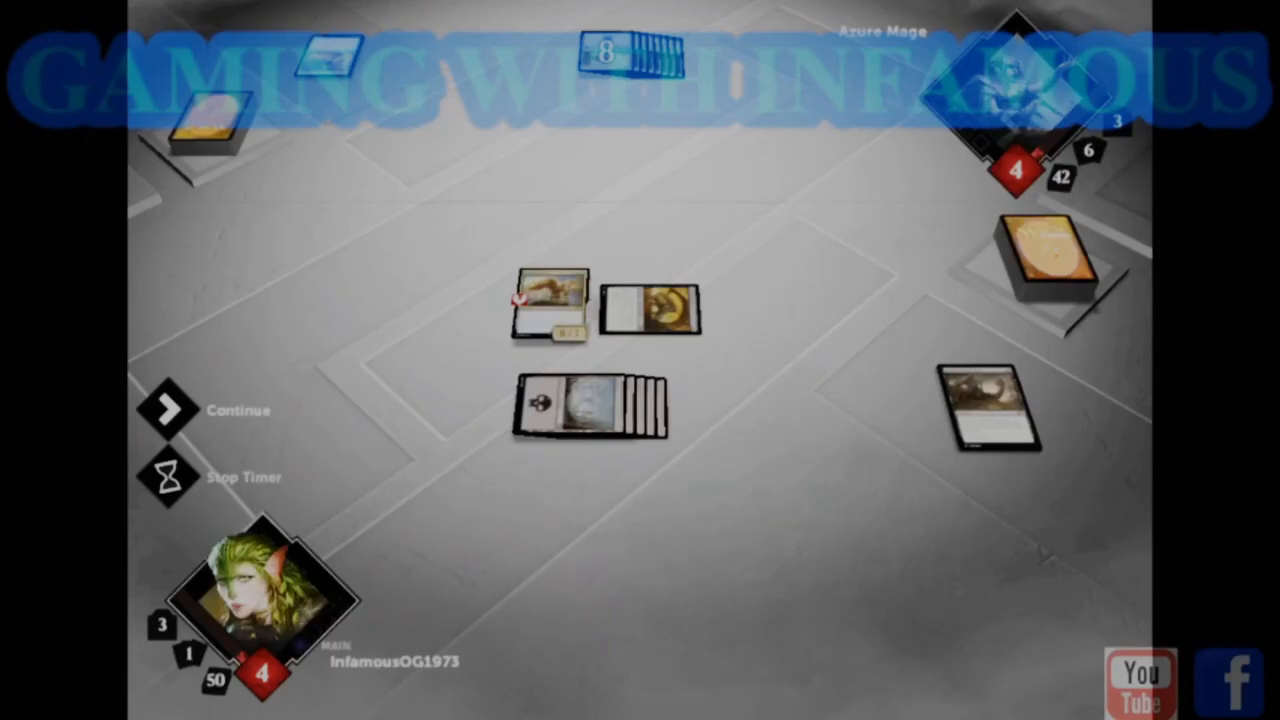
left_click(167, 410)
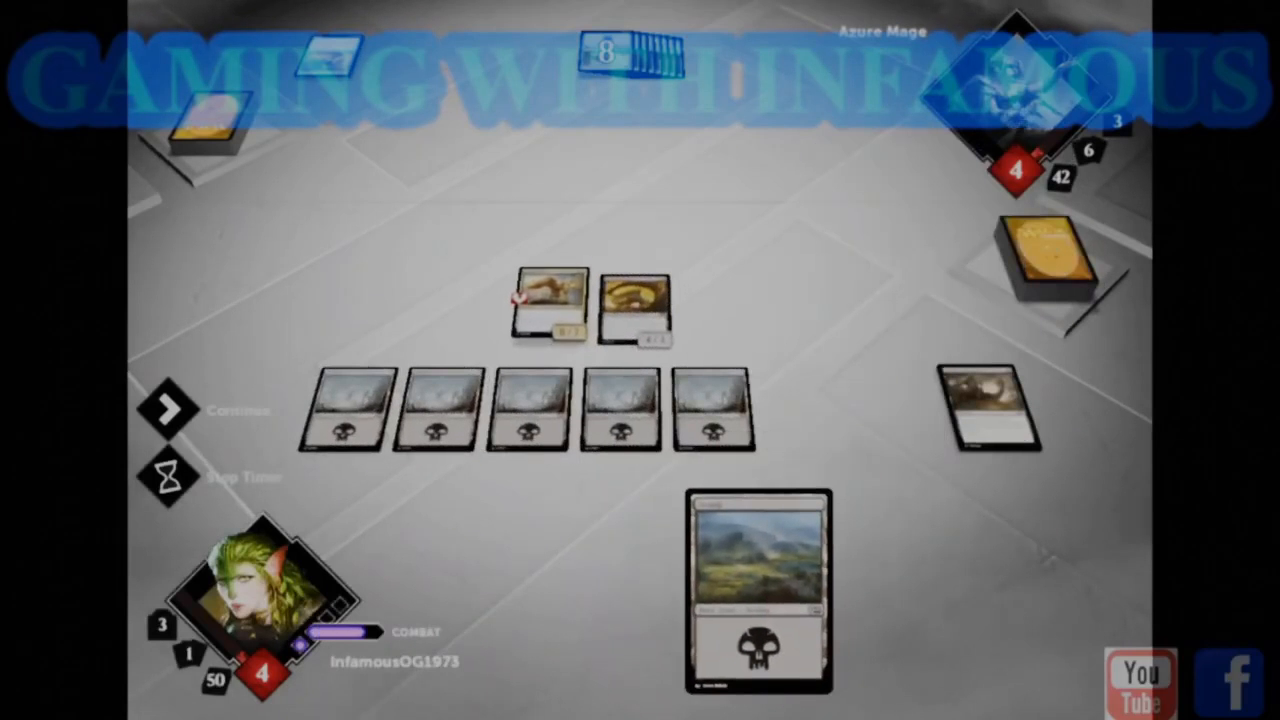